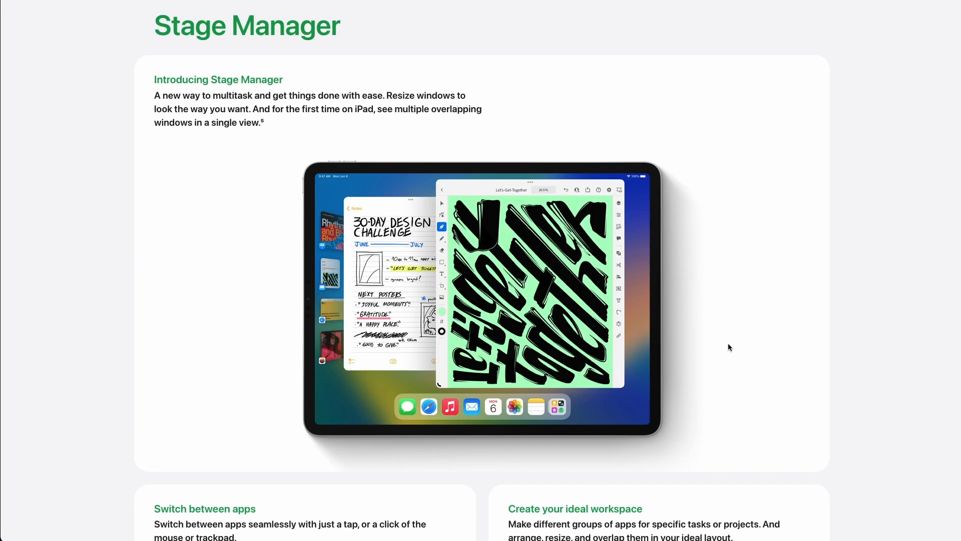
{"action": "scroll", "scroll_direction": "down", "scroll_amount": 3}
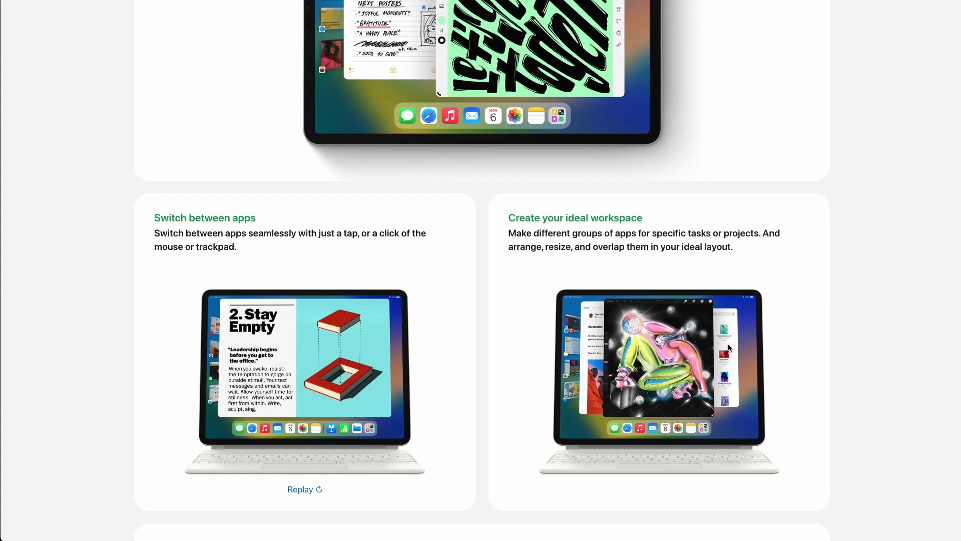
{"action": "scroll", "scroll_direction": "down", "scroll_amount": 3}
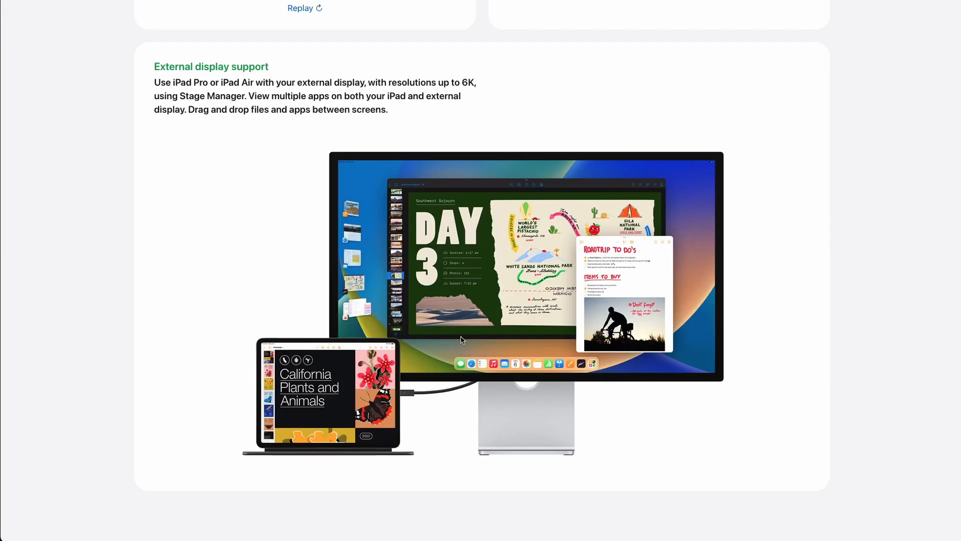
{"action": "mouse_move", "coordinate": [459, 343]}
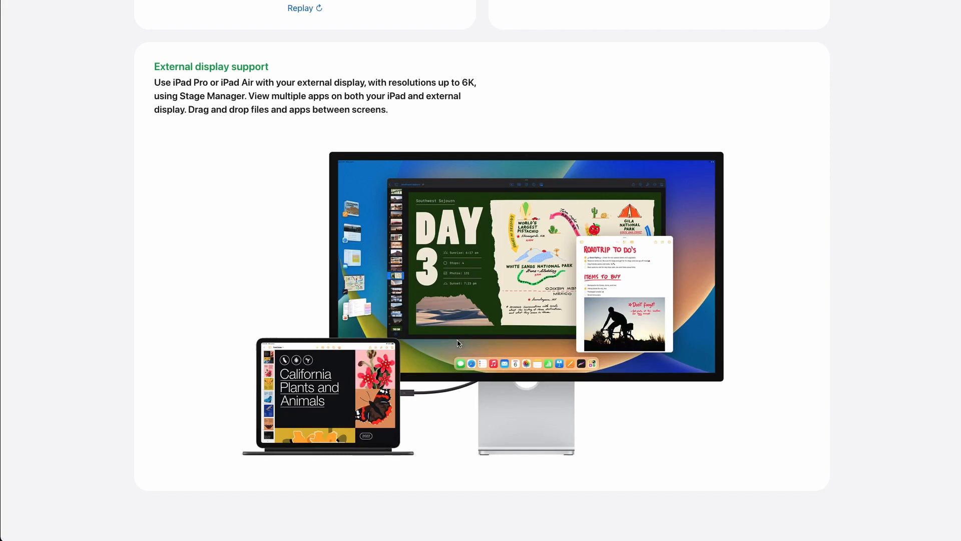
{"action": "mouse_move", "coordinate": [449, 334]}
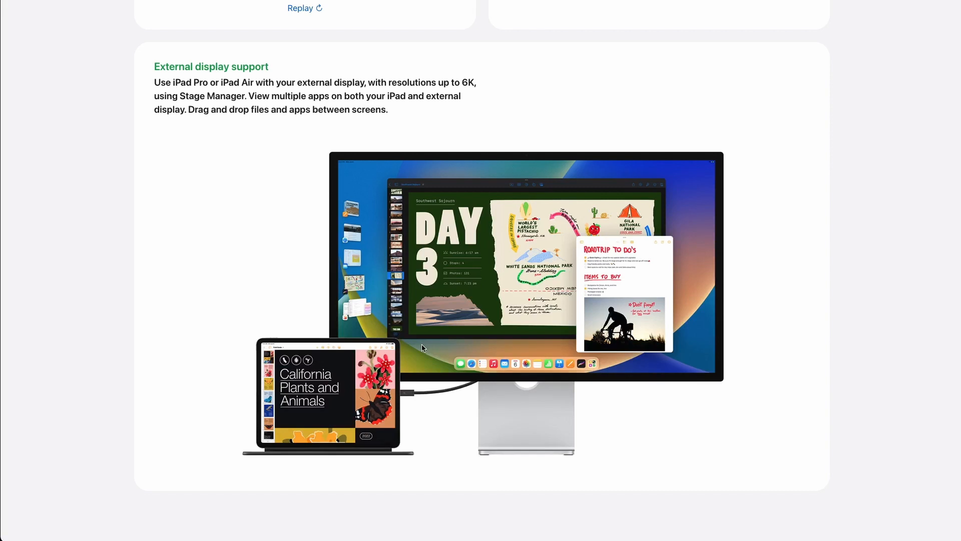
{"action": "mouse_move", "coordinate": [647, 322]}
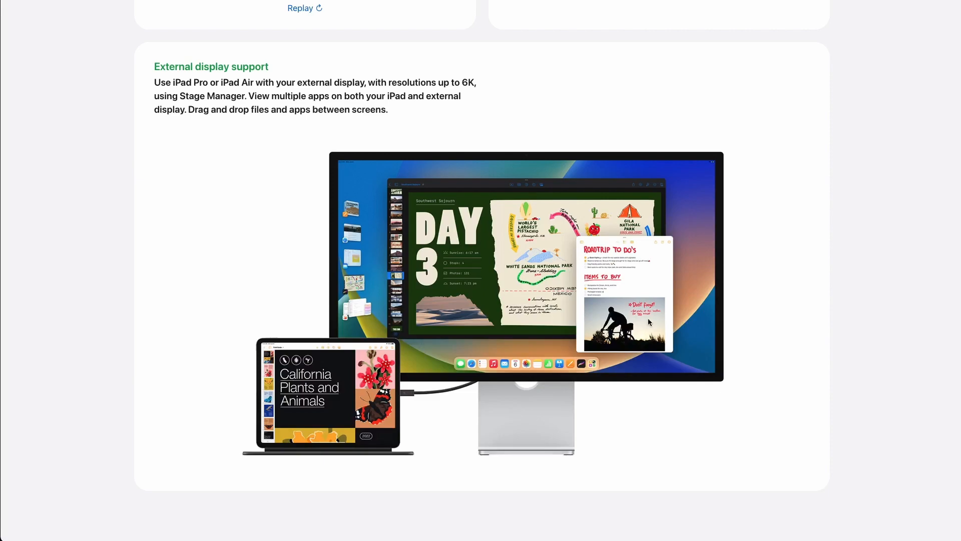
{"action": "scroll", "scroll_direction": "down", "scroll_amount": 3}
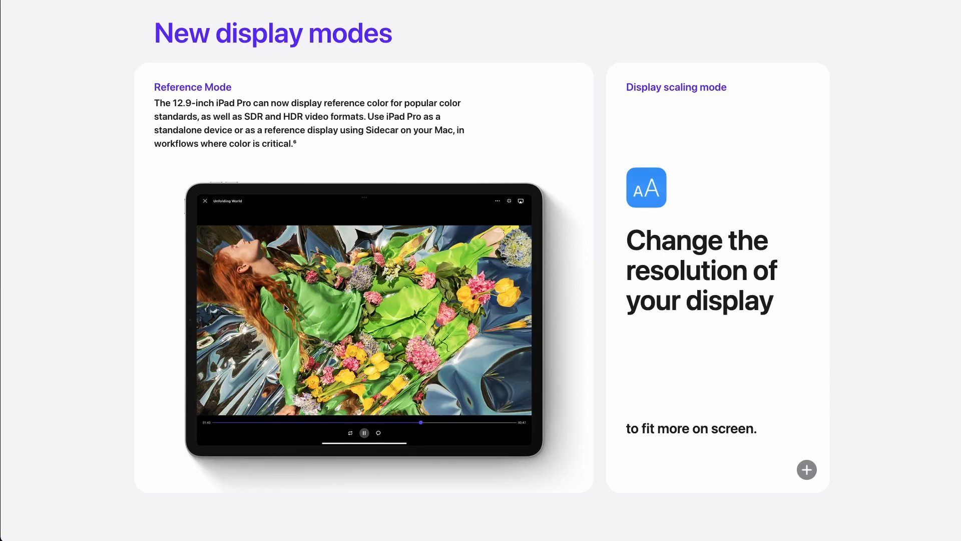
{"action": "scroll", "scroll_direction": "down", "scroll_amount": 3}
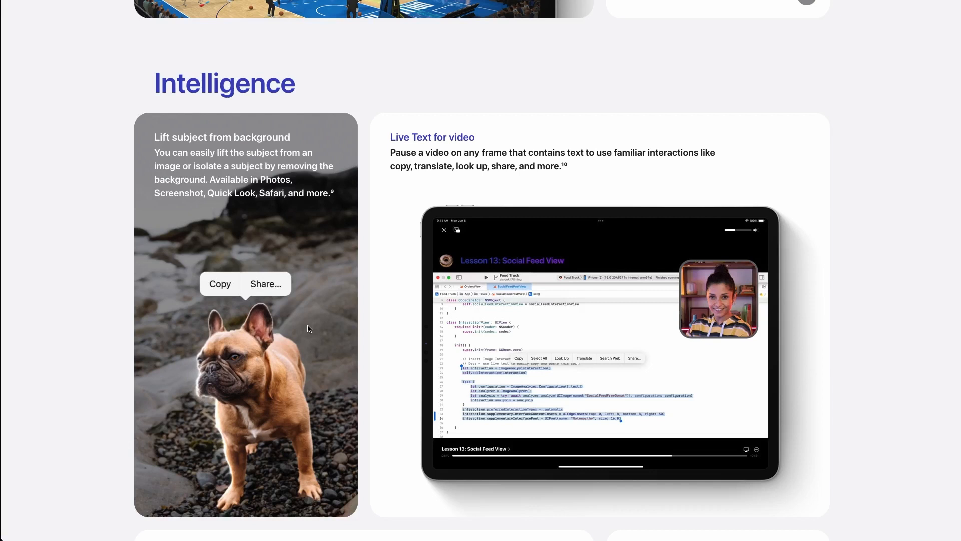
{"action": "mouse_move", "coordinate": [393, 323]}
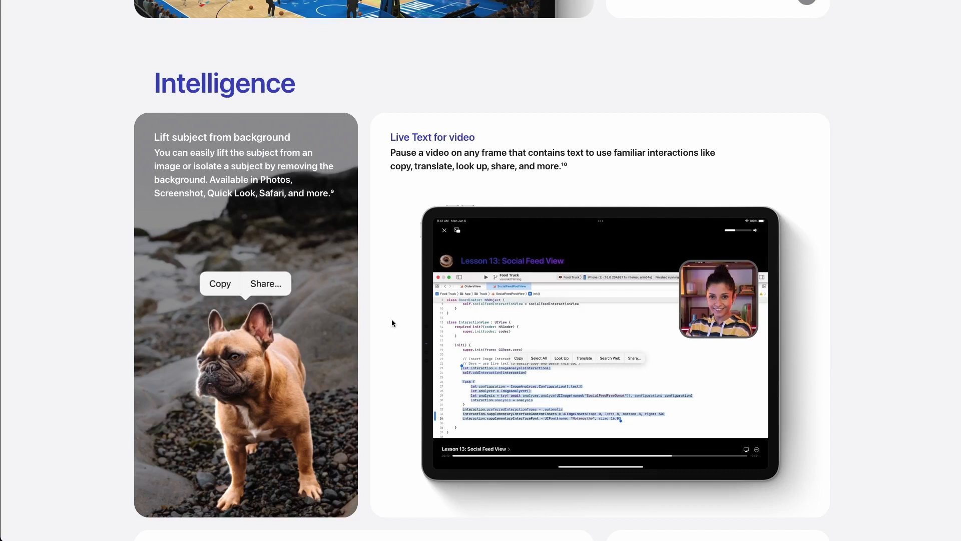
{"action": "scroll", "scroll_direction": "down", "scroll_amount": 3}
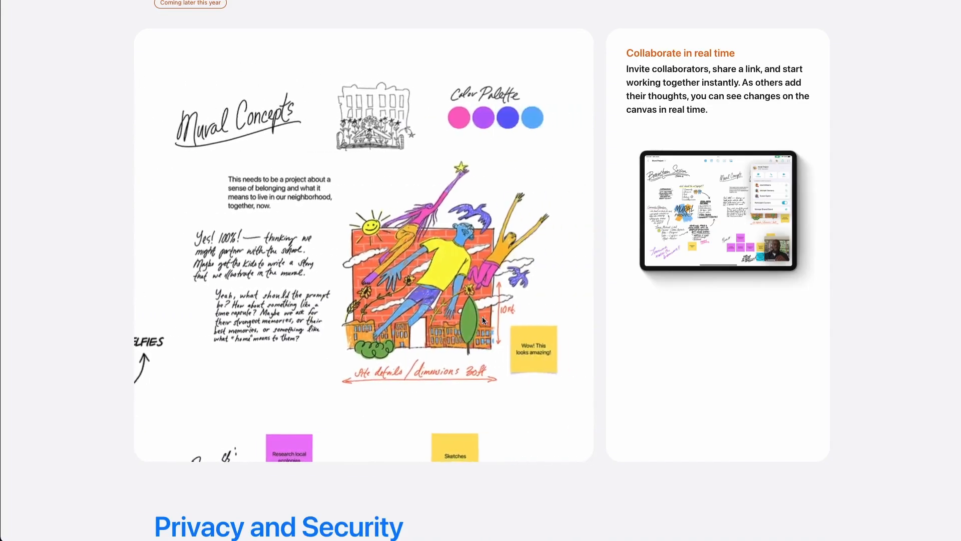